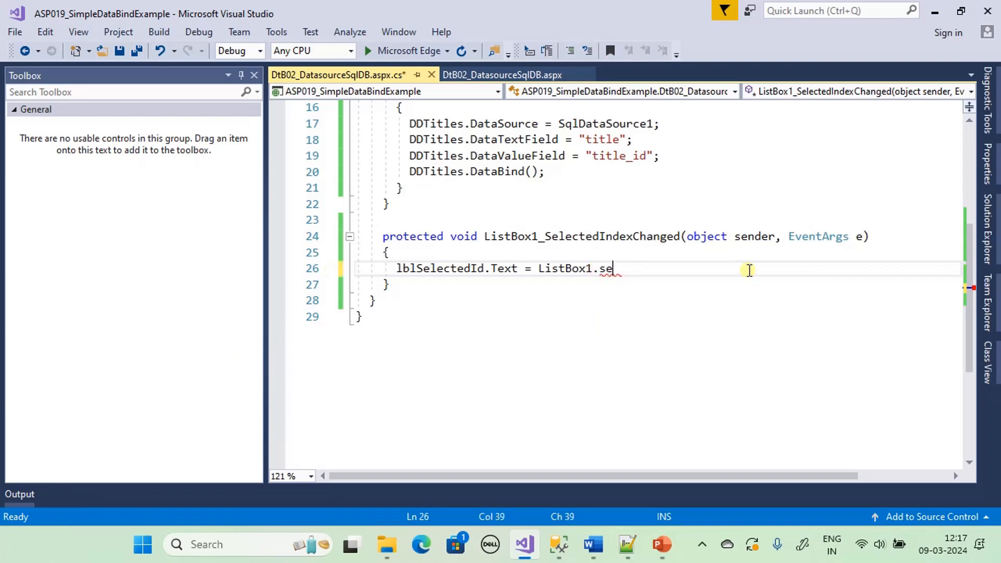
Add lblSelectedId.Text = ListBox1.SelectedValue; in ListBox1_SelectedIndexChanged and run the page in Edge
click(420, 544)
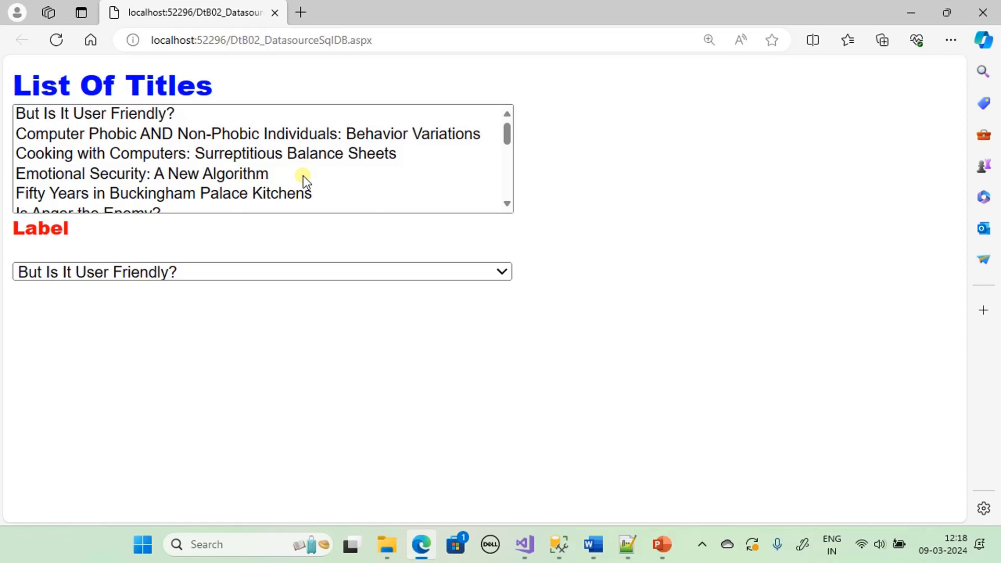
mouse_move(279, 177)
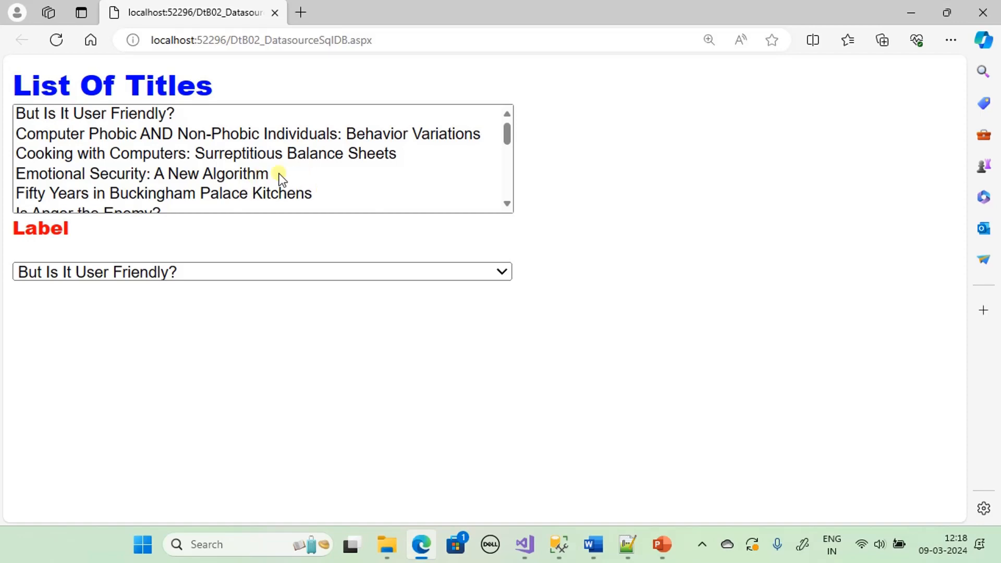
Select 'Is Anger the Enemy?' so the red label shows its ID, PS2091
click(88, 201)
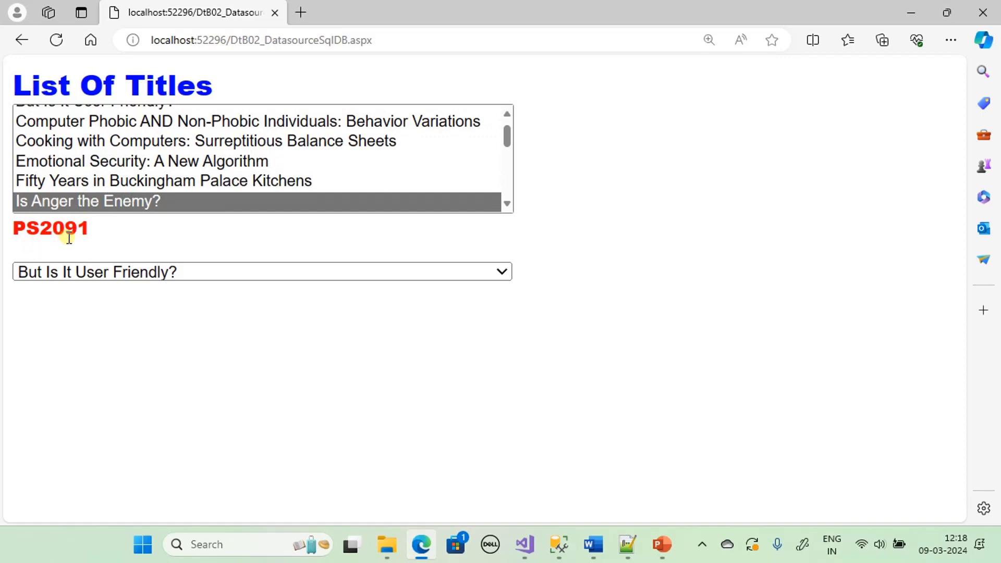